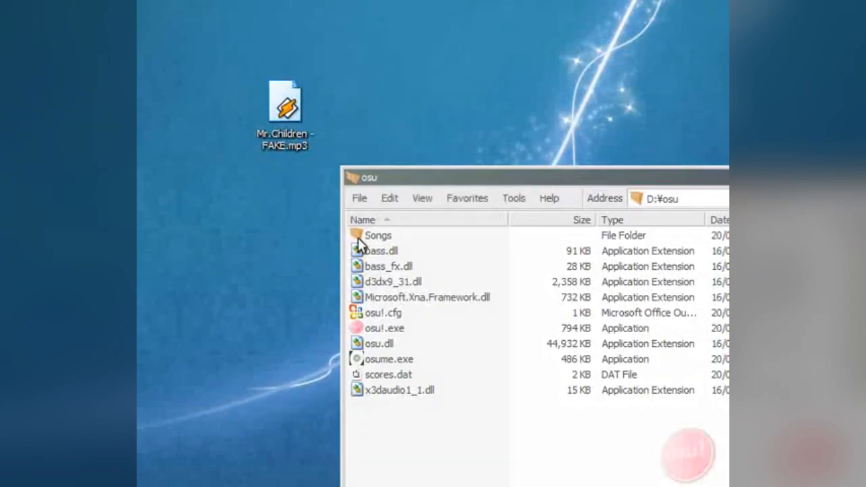
# - Scroll the score storage document from the shortcomings section to the PP recalculation contention notes
pyautogui.doubleClick(377, 236)
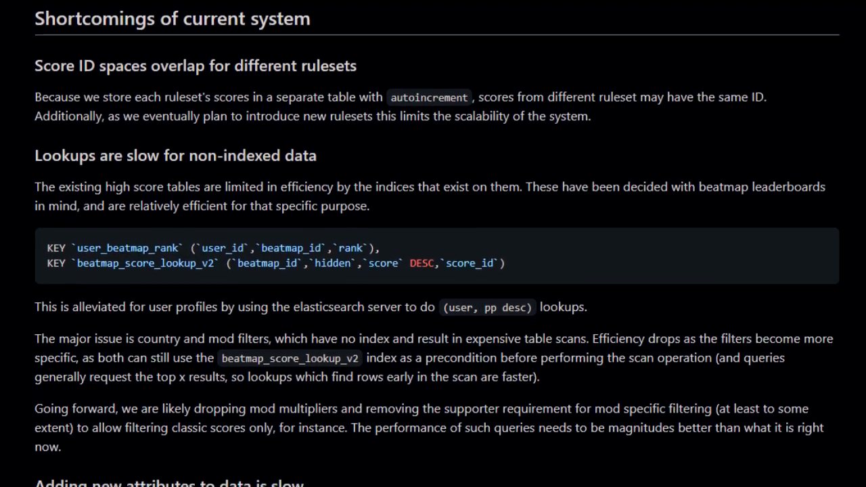
pyautogui.scroll(-3)
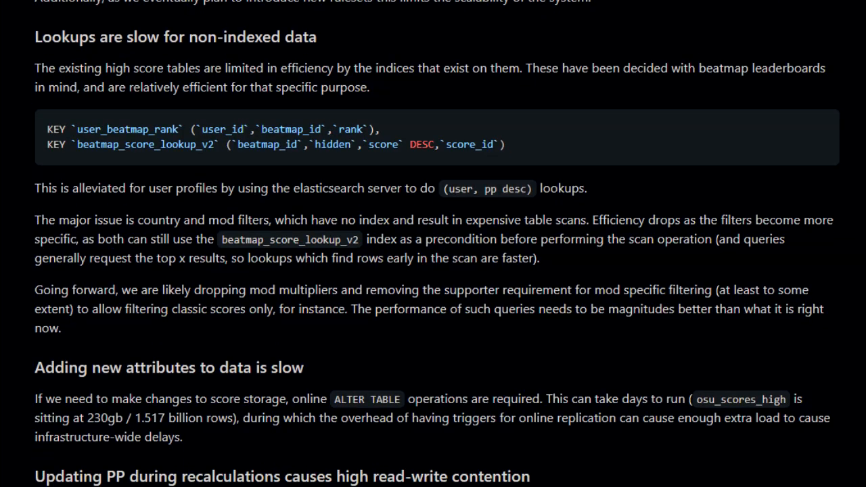
pyautogui.scroll(-3)
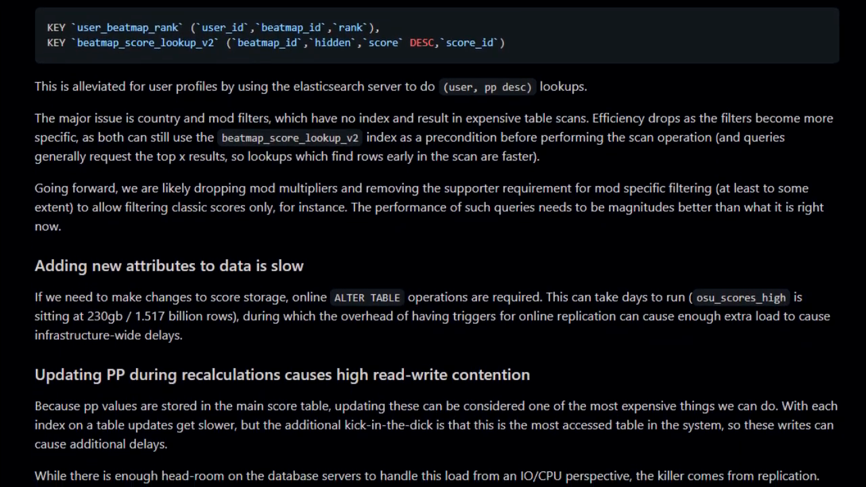
pyautogui.scroll(3)
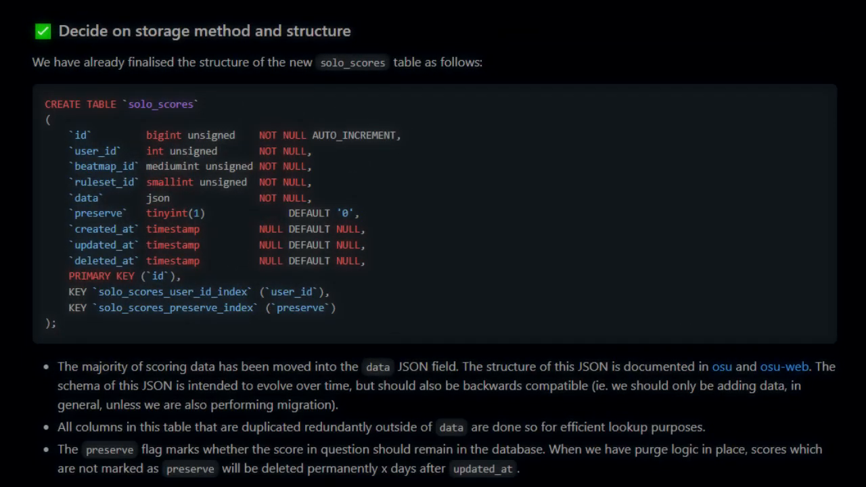
# - Scroll past the solo_scores CREATE TABLE block to the stable score import and score wiping sections
pyautogui.scroll(-3)
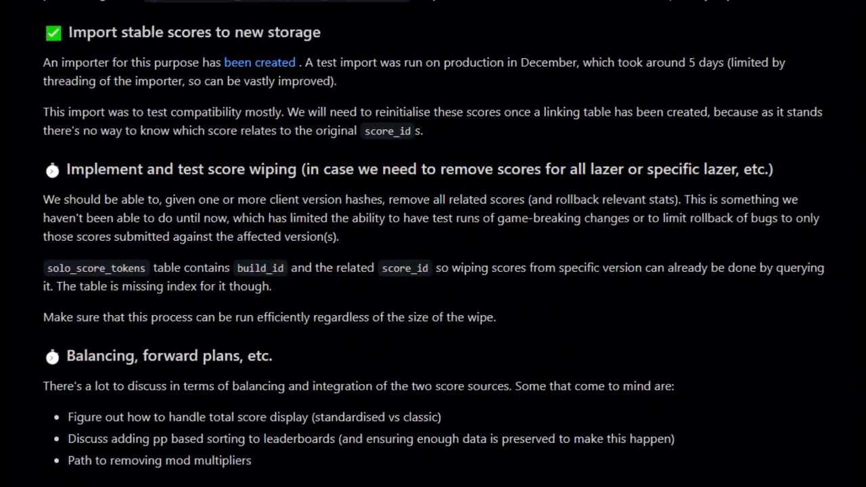
pyautogui.scroll(-3)
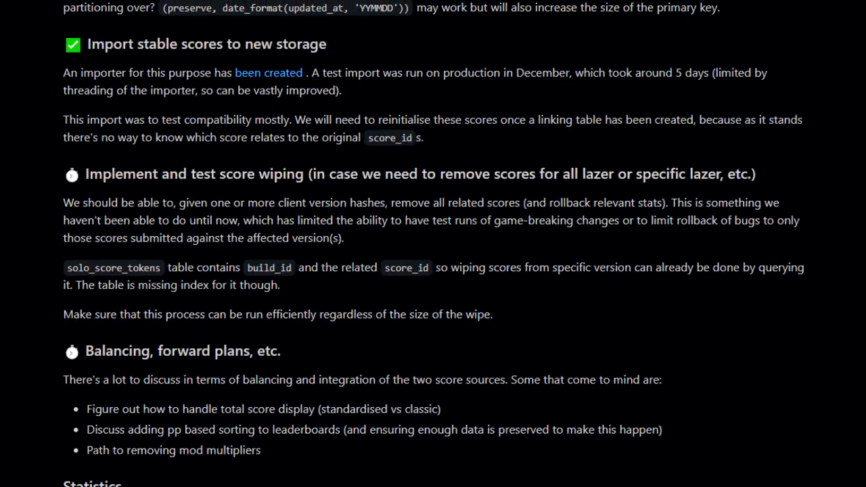